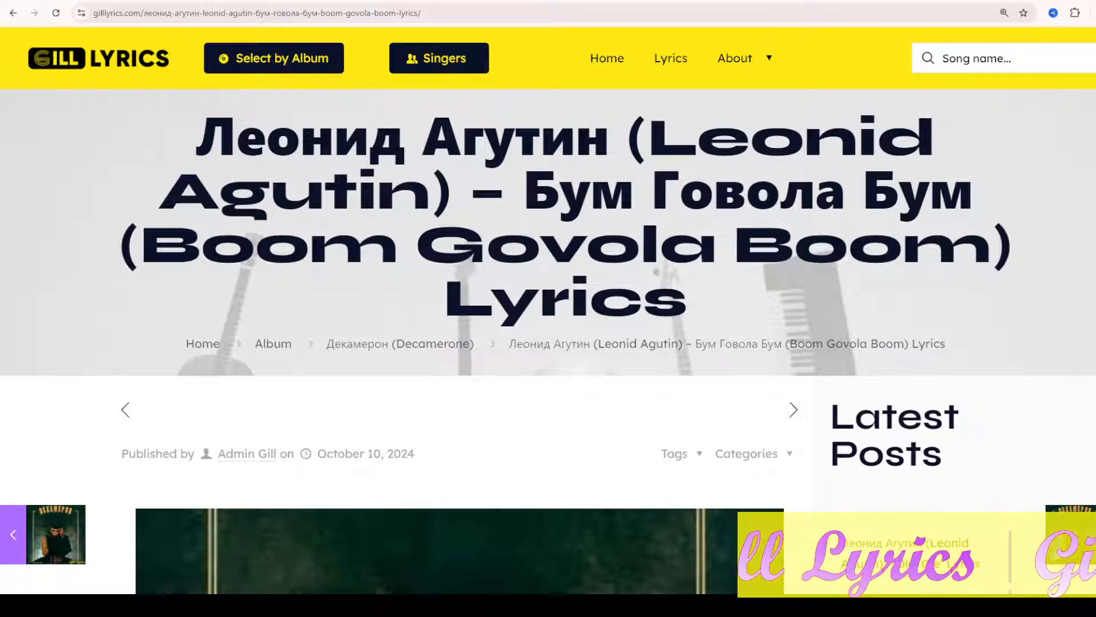
{"action": "scroll", "scroll_direction": "down", "scroll_amount": 3}
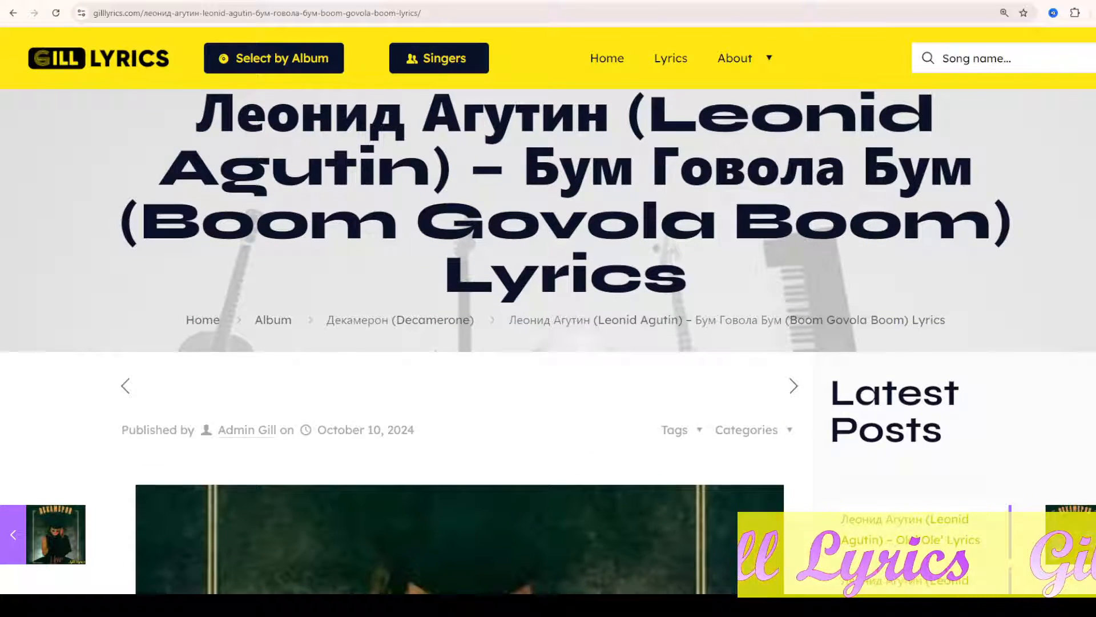
{"action": "scroll", "scroll_direction": "down", "scroll_amount": 3}
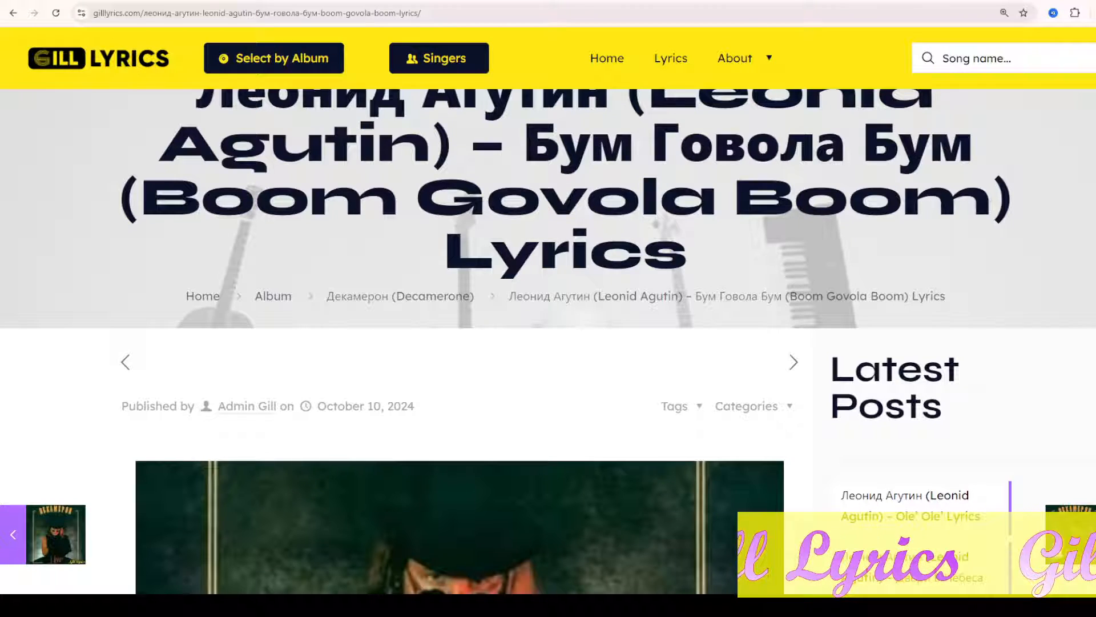
{"action": "scroll", "scroll_direction": "down", "scroll_amount": 3}
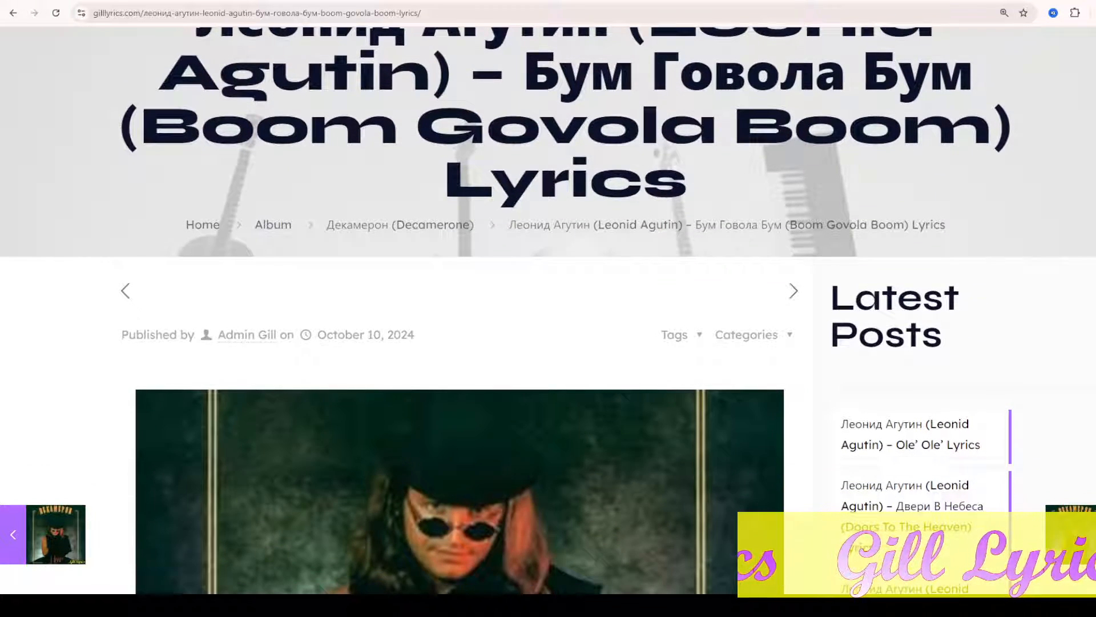
{"action": "scroll", "scroll_direction": "down", "scroll_amount": 3}
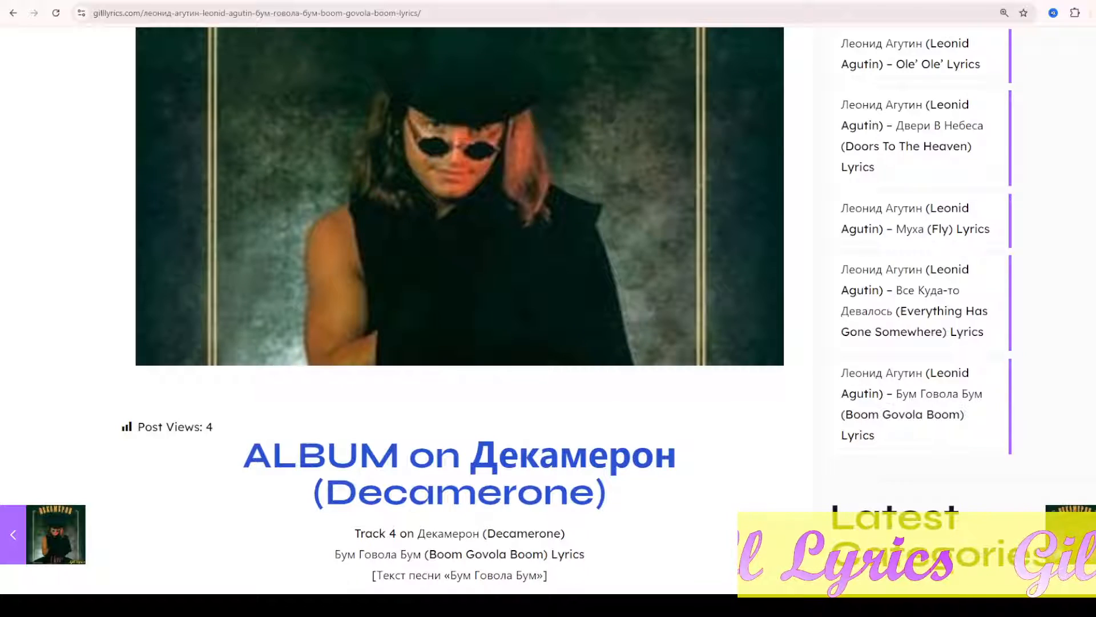
{"action": "scroll", "scroll_direction": "down", "scroll_amount": 3}
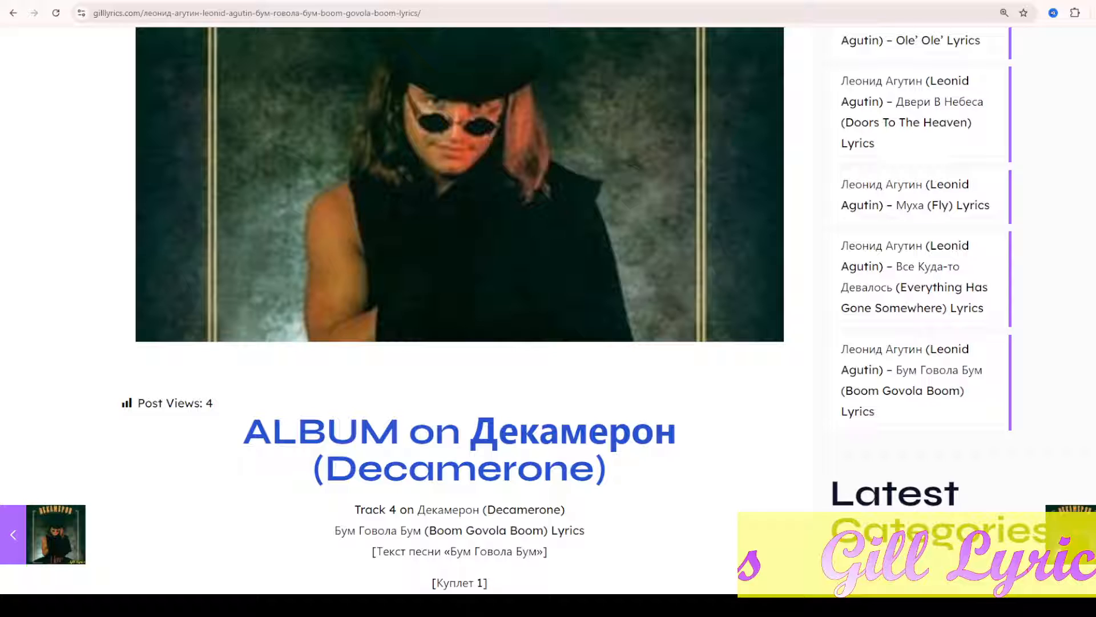
{"action": "scroll", "scroll_direction": "down", "scroll_amount": 3}
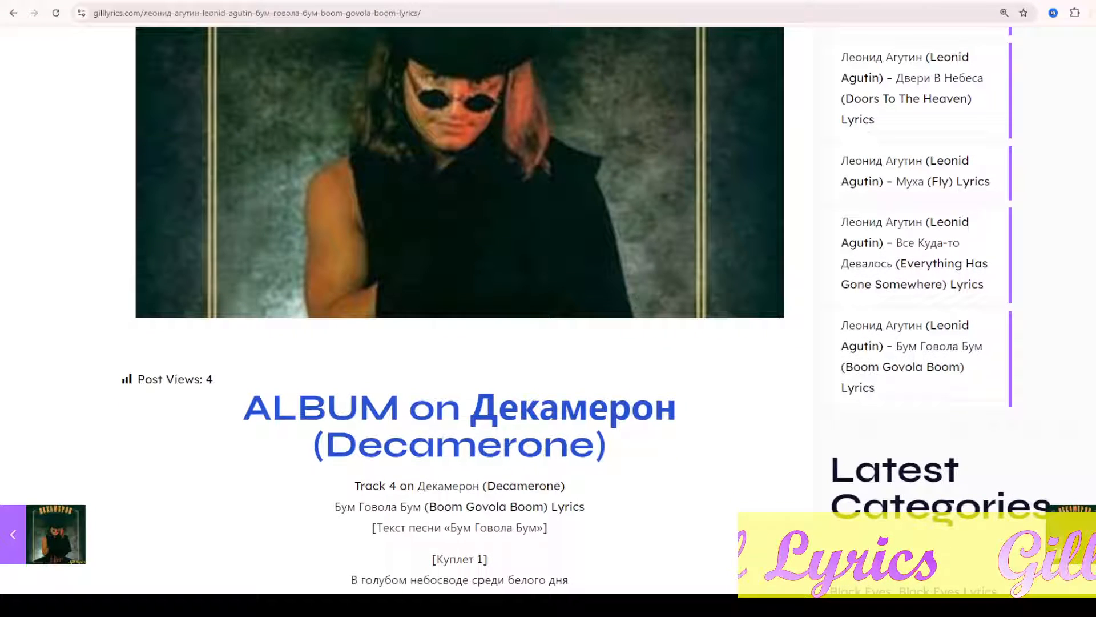
{"action": "scroll", "scroll_direction": "down", "scroll_amount": 3}
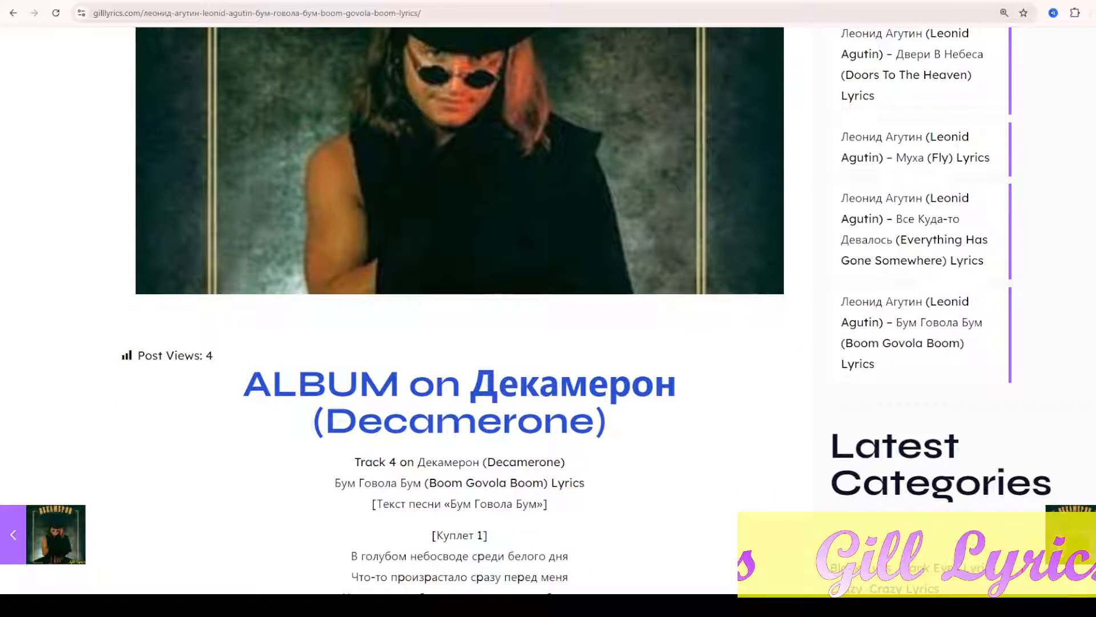
{"action": "scroll", "scroll_direction": "down", "scroll_amount": 3}
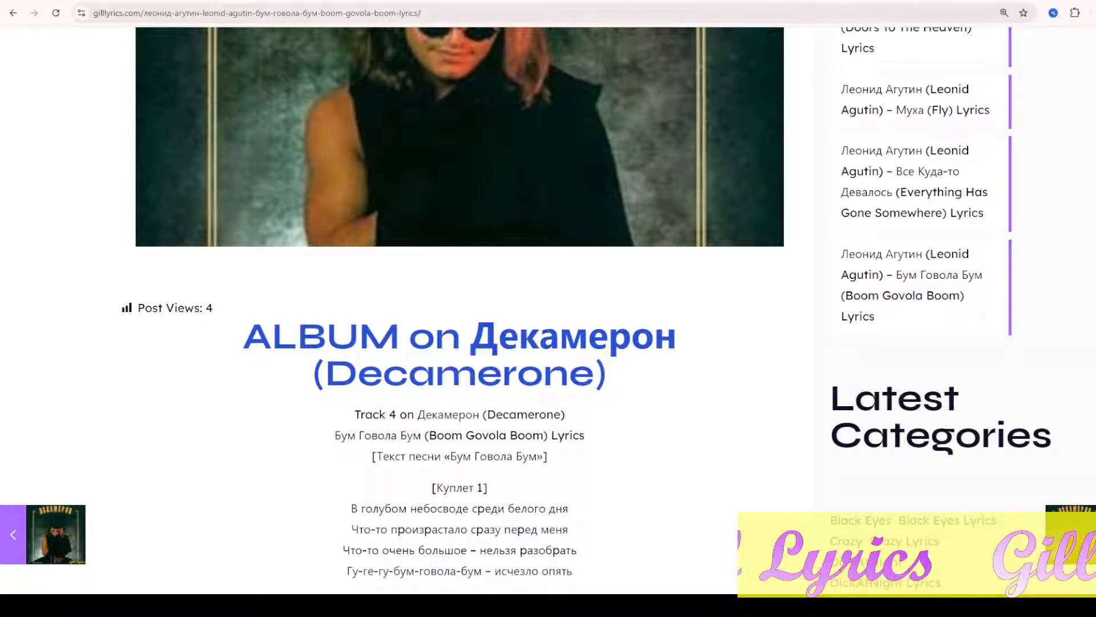
{"action": "scroll", "scroll_direction": "down", "scroll_amount": 3}
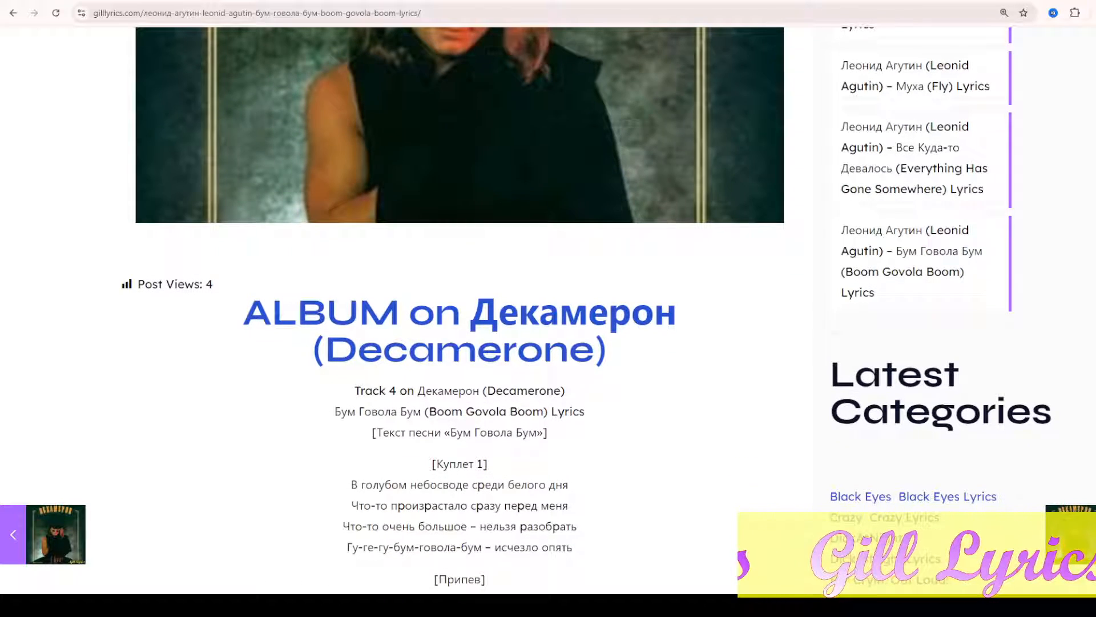
{"action": "scroll", "scroll_direction": "down", "scroll_amount": 3}
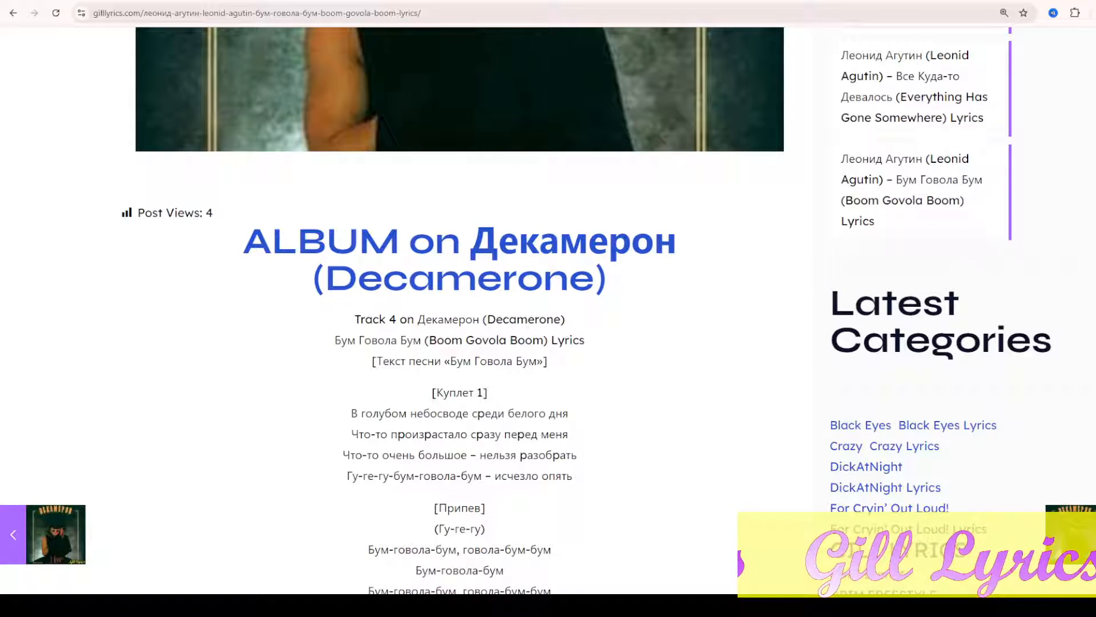
{"action": "scroll", "scroll_direction": "down", "scroll_amount": 3}
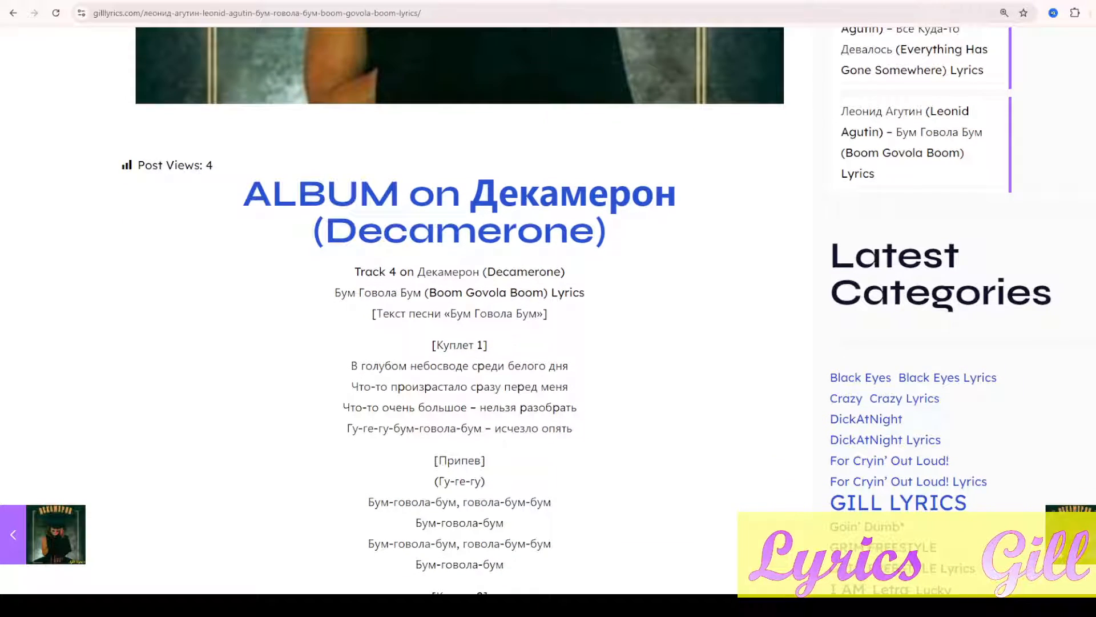
{"action": "scroll", "scroll_direction": "down", "scroll_amount": 3}
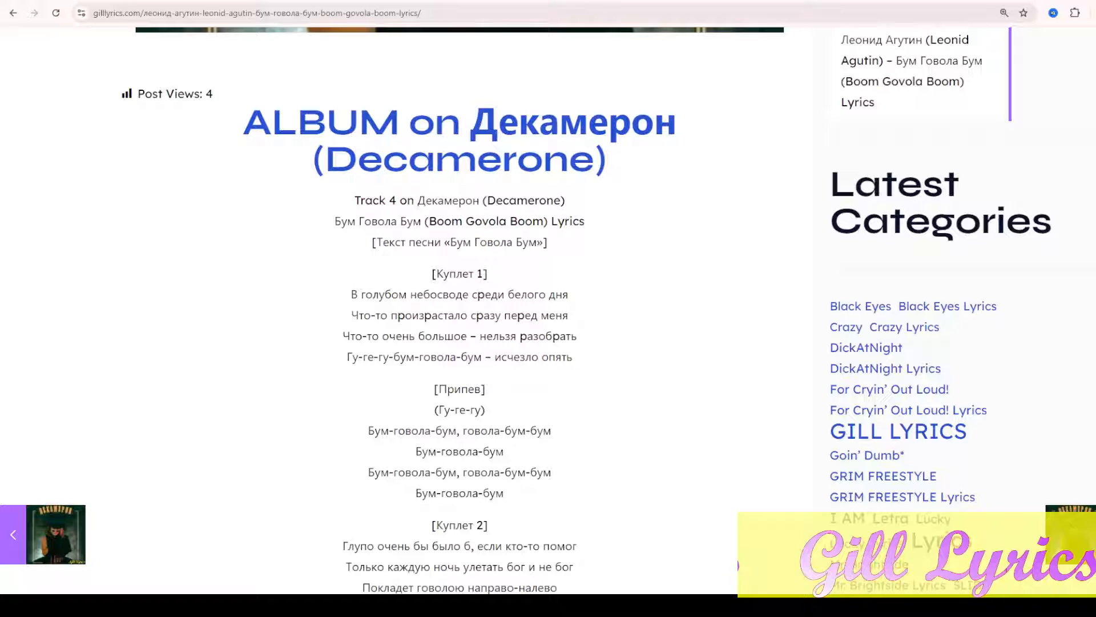
{"action": "scroll", "scroll_direction": "down", "scroll_amount": 3}
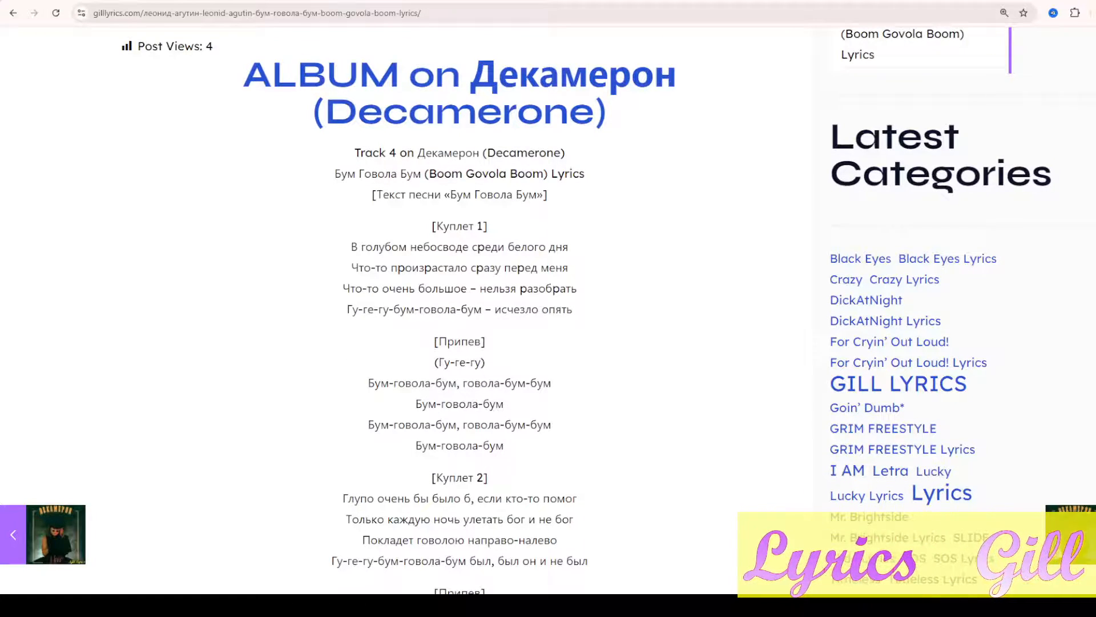
{"action": "scroll", "scroll_direction": "down", "scroll_amount": 3}
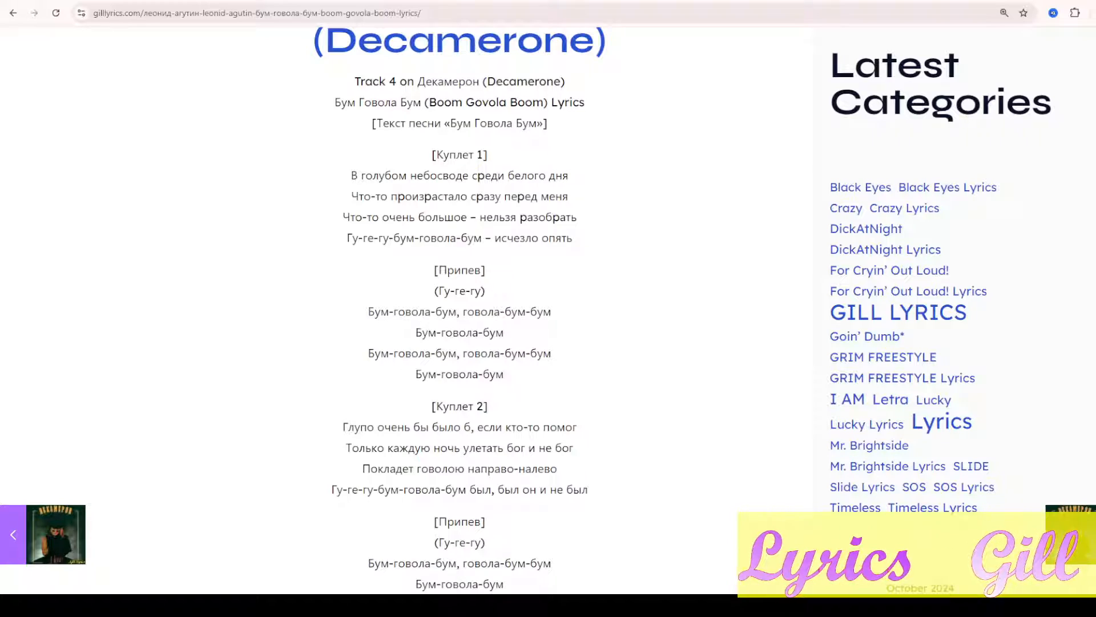
{"action": "scroll", "scroll_direction": "down", "scroll_amount": 3}
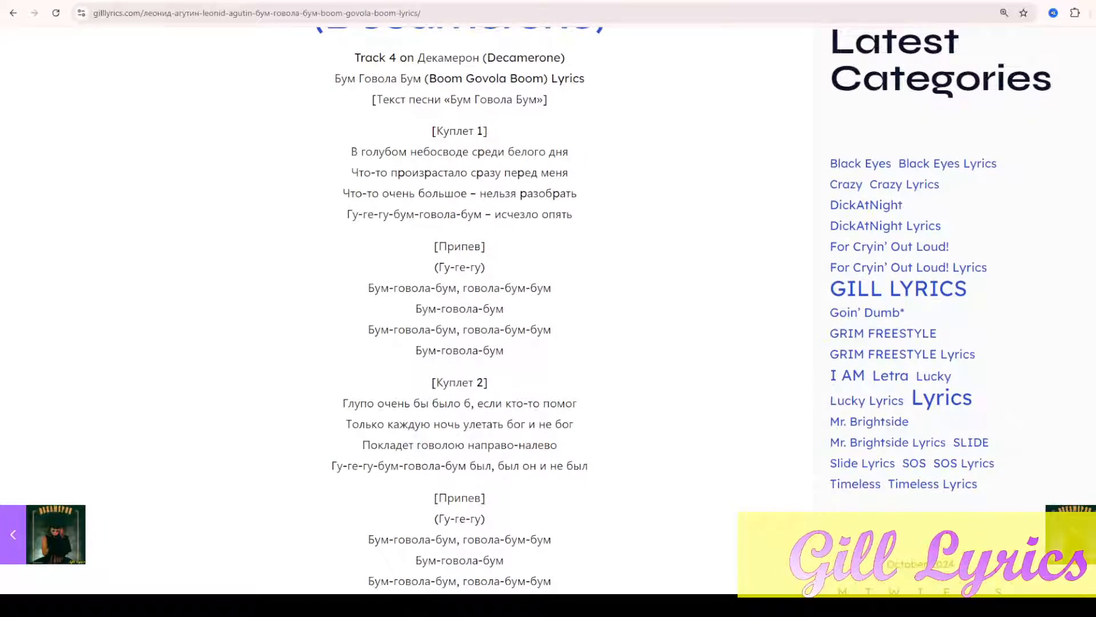
{"action": "scroll", "scroll_direction": "down", "scroll_amount": 3}
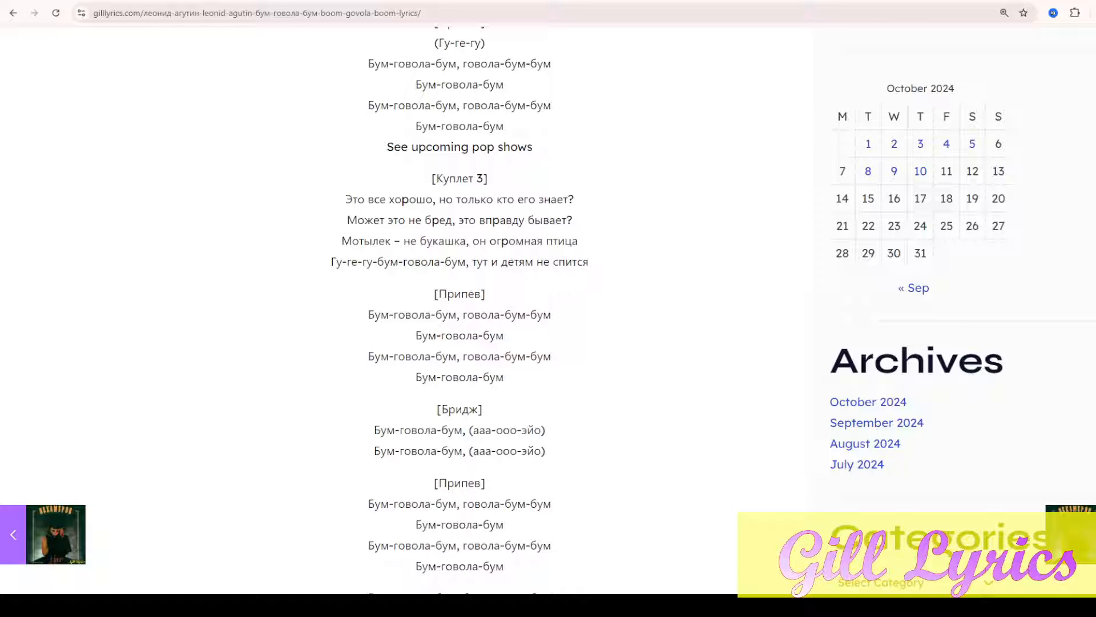
{"action": "scroll", "scroll_direction": "down", "scroll_amount": 3}
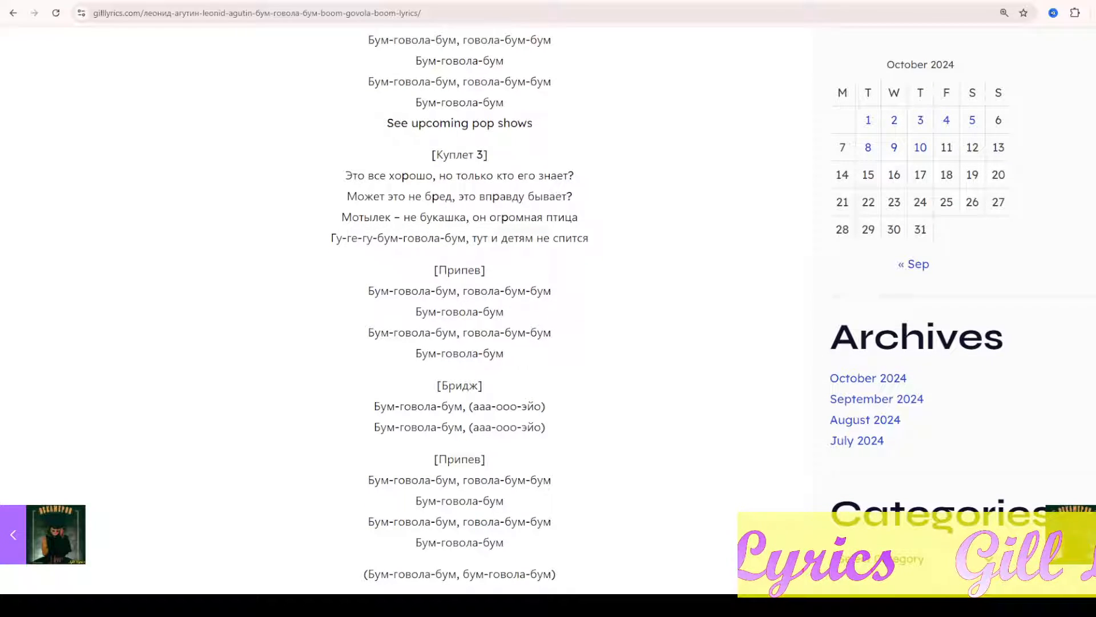
{"action": "scroll", "scroll_direction": "down", "scroll_amount": 3}
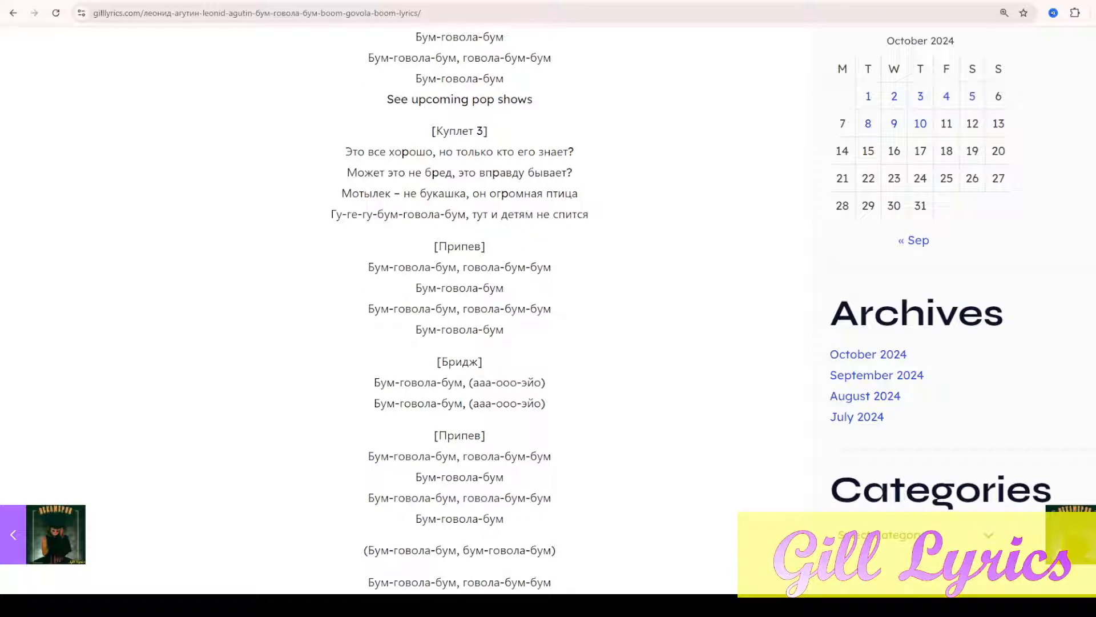
{"action": "scroll", "scroll_direction": "down", "scroll_amount": 3}
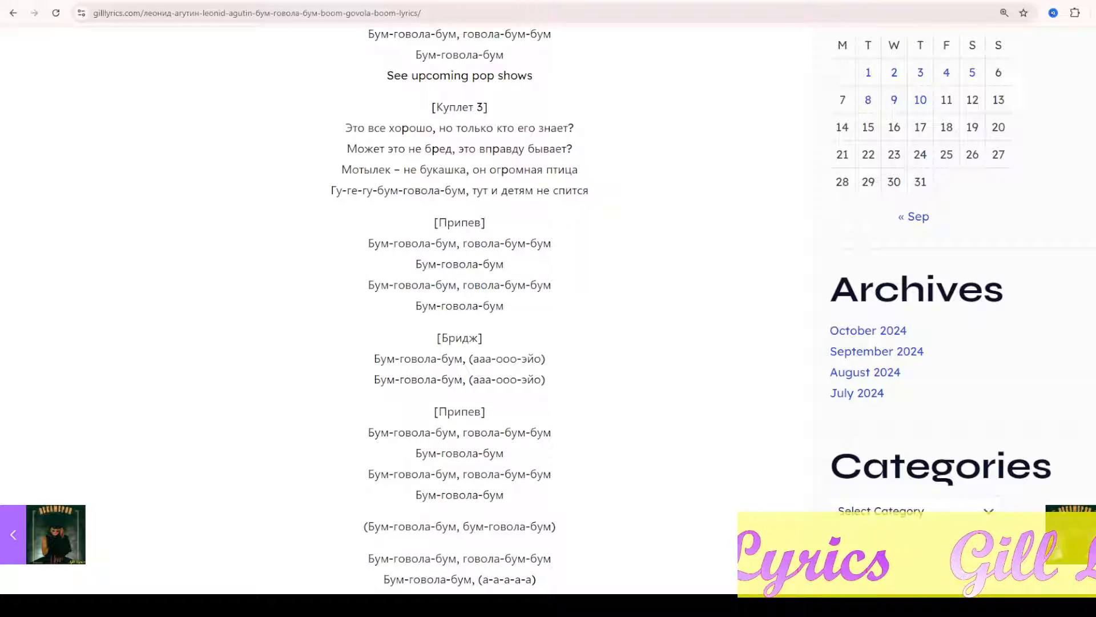
{"action": "scroll", "scroll_direction": "down", "scroll_amount": 3}
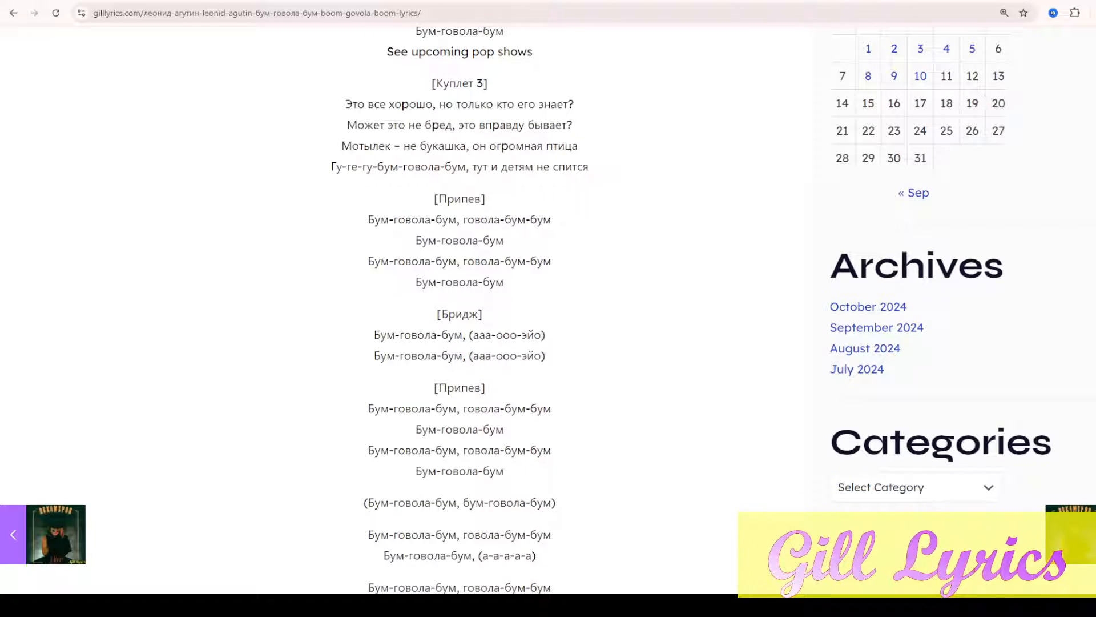
{"action": "scroll", "scroll_direction": "down", "scroll_amount": 3}
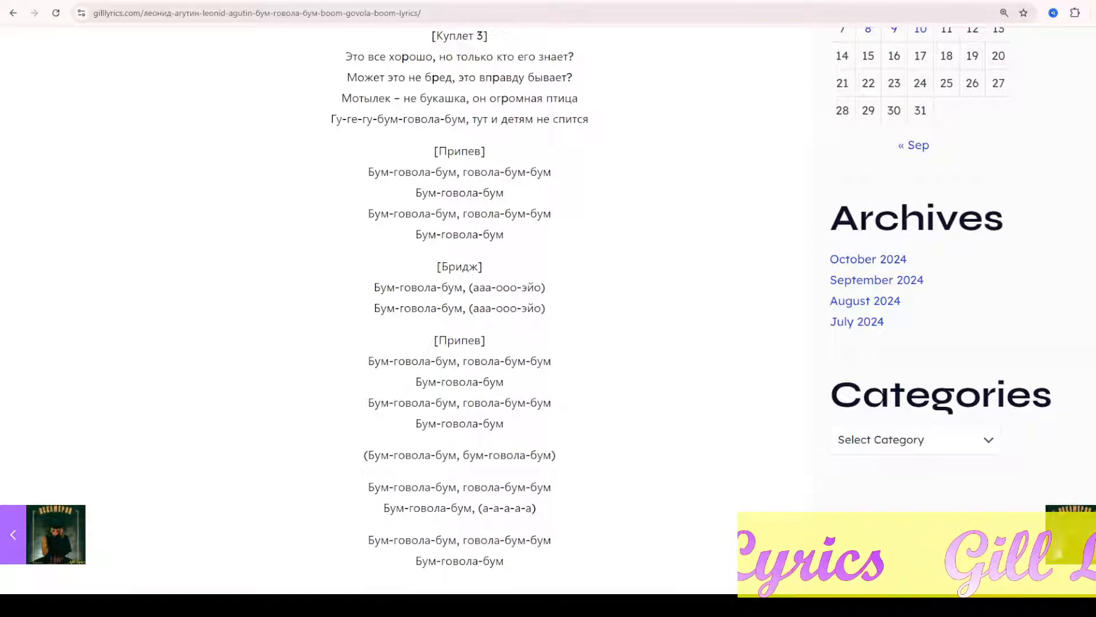
{"action": "scroll", "scroll_direction": "down", "scroll_amount": 3}
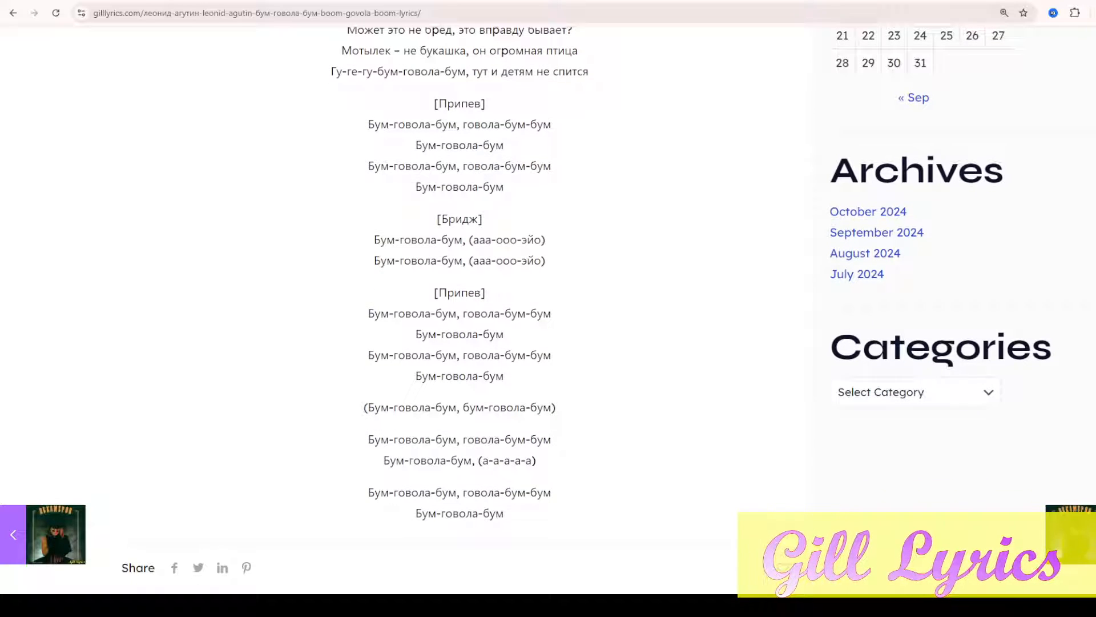
{"action": "scroll", "scroll_direction": "down", "scroll_amount": 3}
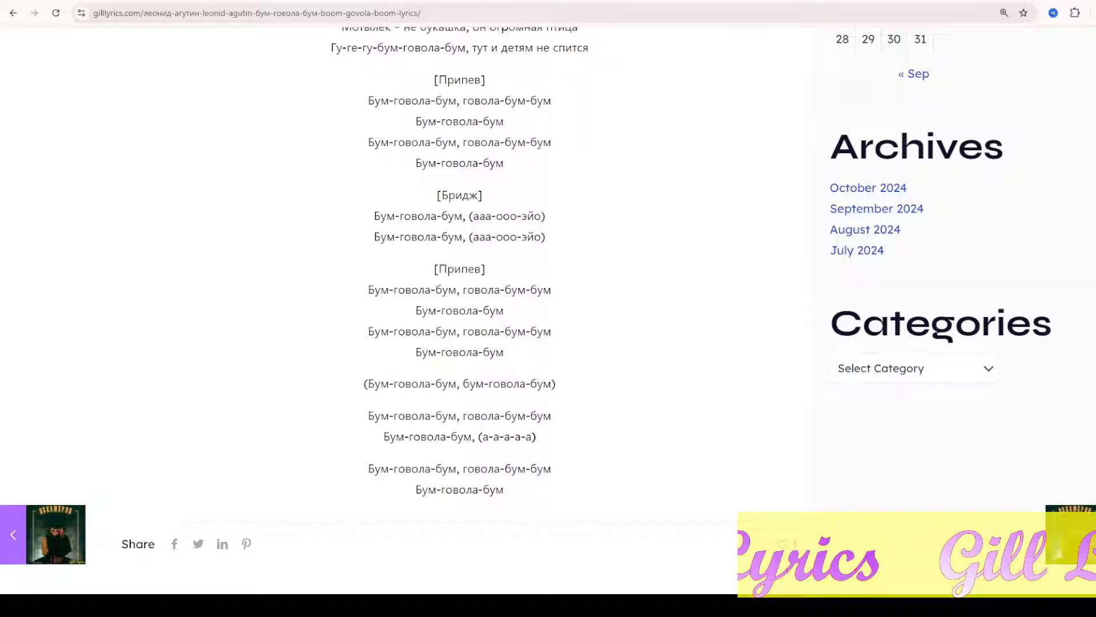
{"action": "scroll", "scroll_direction": "down", "scroll_amount": 3}
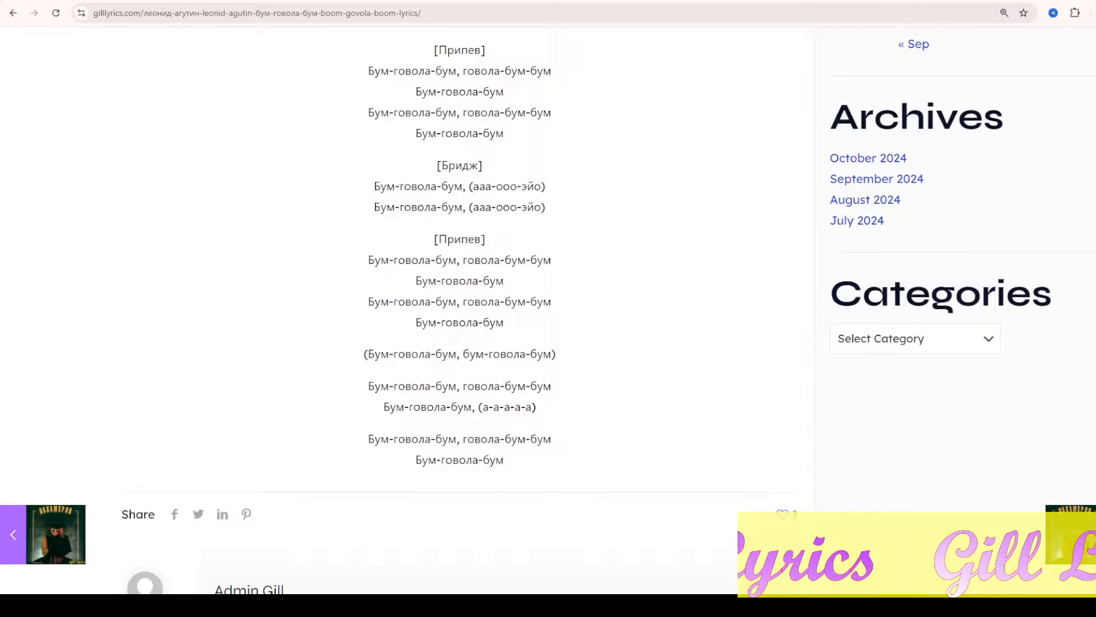
{"action": "scroll", "scroll_direction": "down", "scroll_amount": 3}
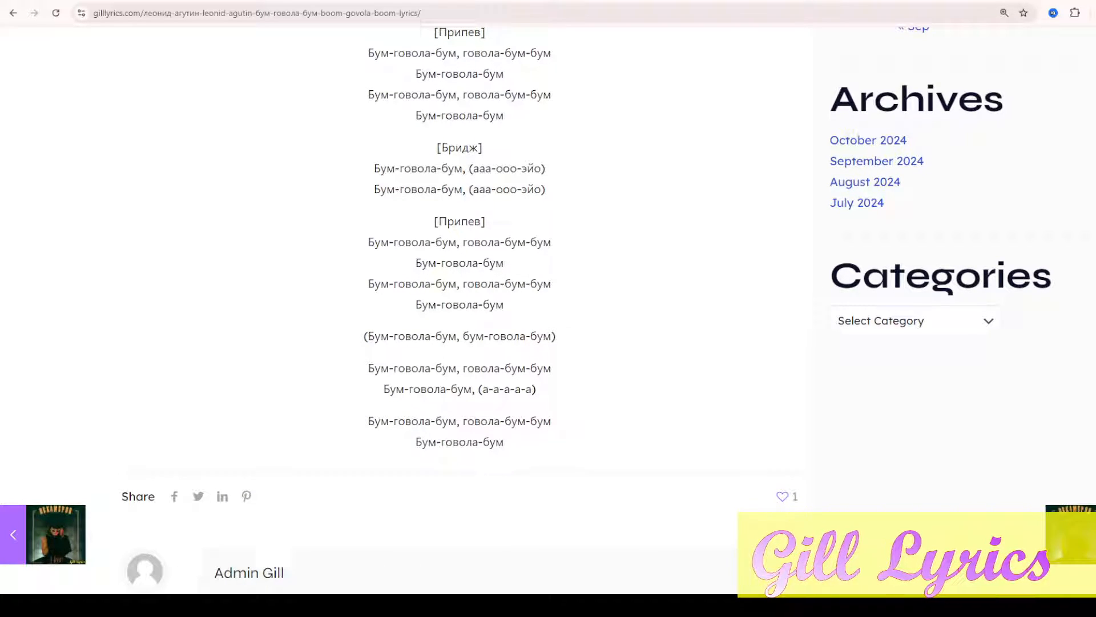
{"action": "scroll", "scroll_direction": "down", "scroll_amount": 3}
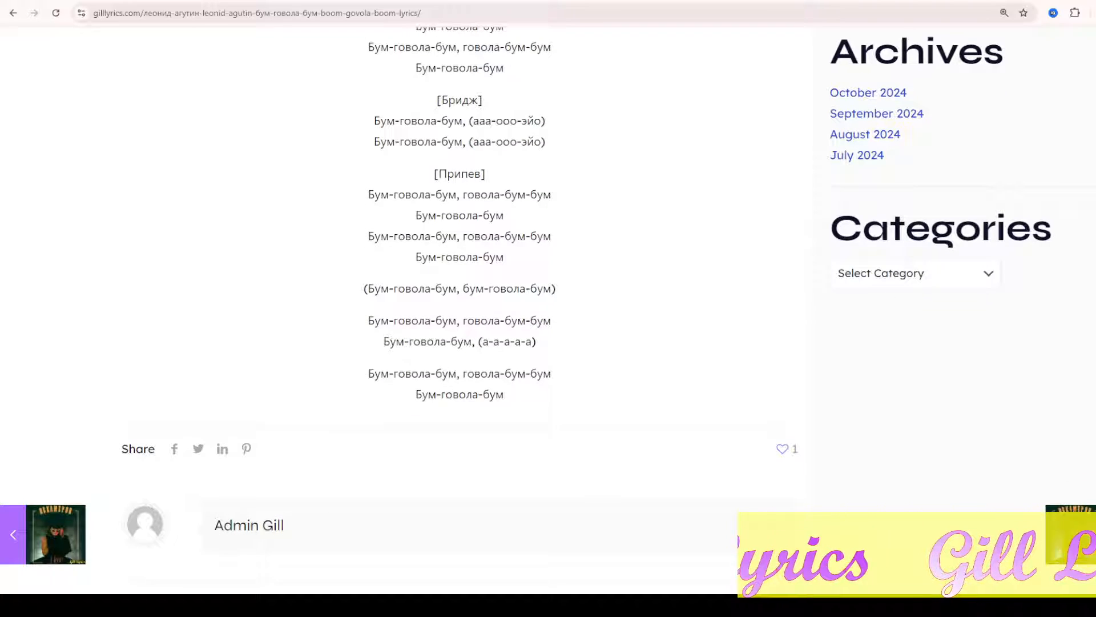
{"action": "scroll", "scroll_direction": "down", "scroll_amount": 3}
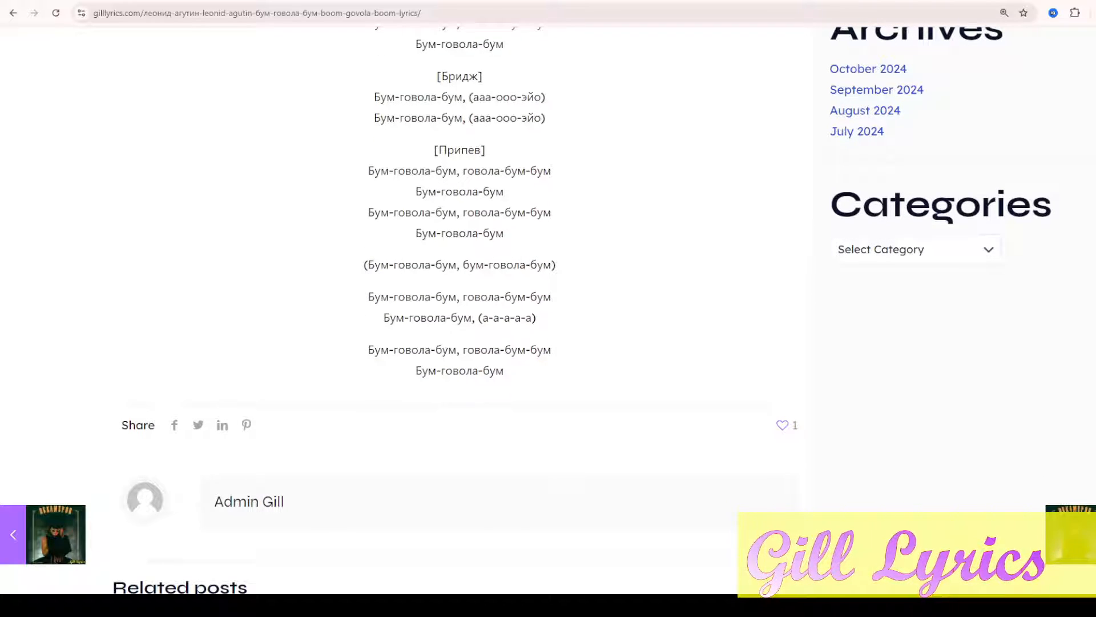
{"action": "scroll", "scroll_direction": "down", "scroll_amount": 3}
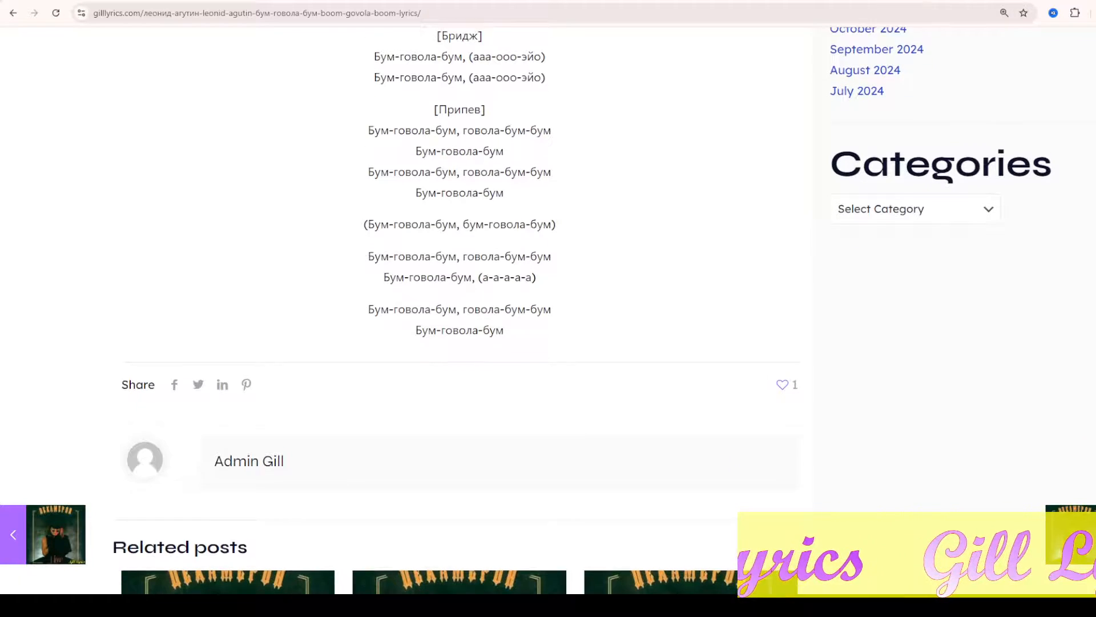
{"action": "scroll", "scroll_direction": "down", "scroll_amount": 3}
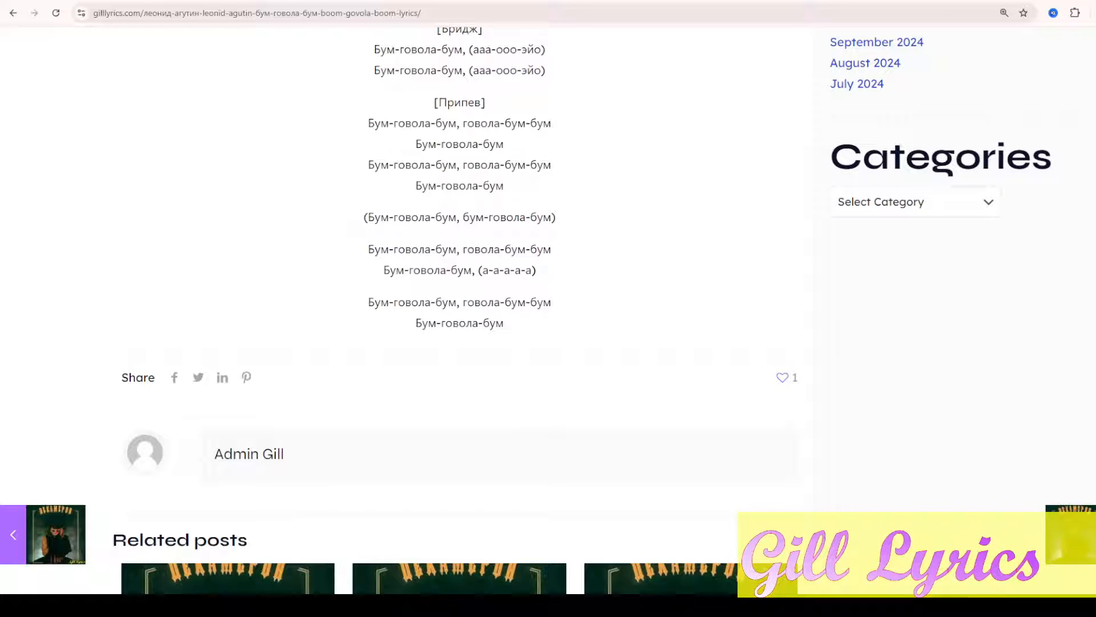
{"action": "scroll", "scroll_direction": "down", "scroll_amount": 3}
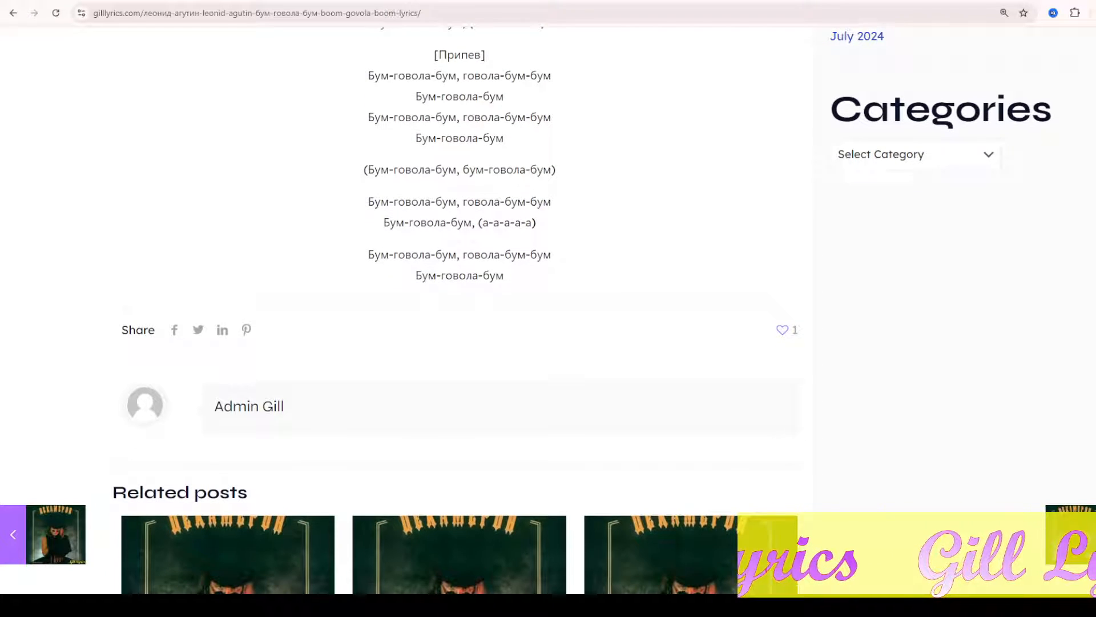
{"action": "scroll", "scroll_direction": "down", "scroll_amount": 3}
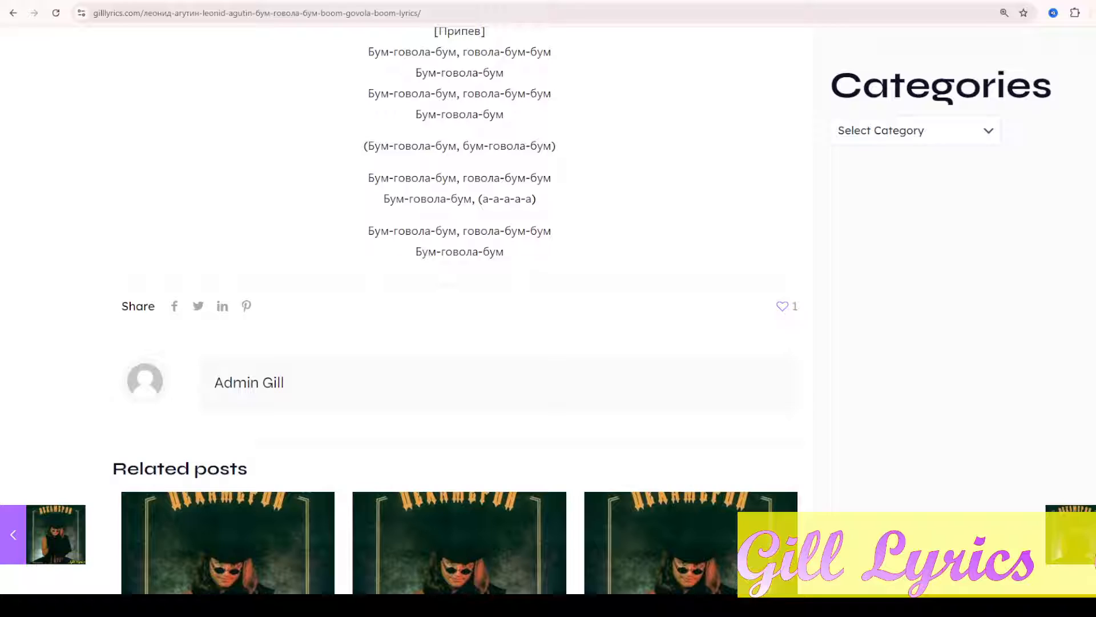
{"action": "scroll", "scroll_direction": "down", "scroll_amount": 3}
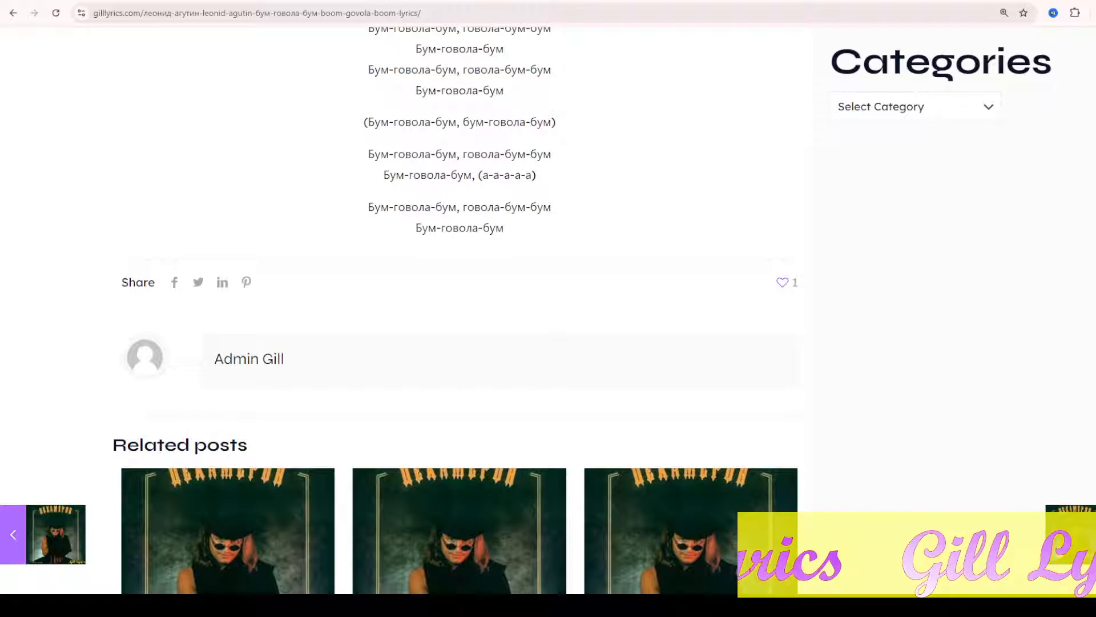
{"action": "scroll", "scroll_direction": "down", "scroll_amount": 3}
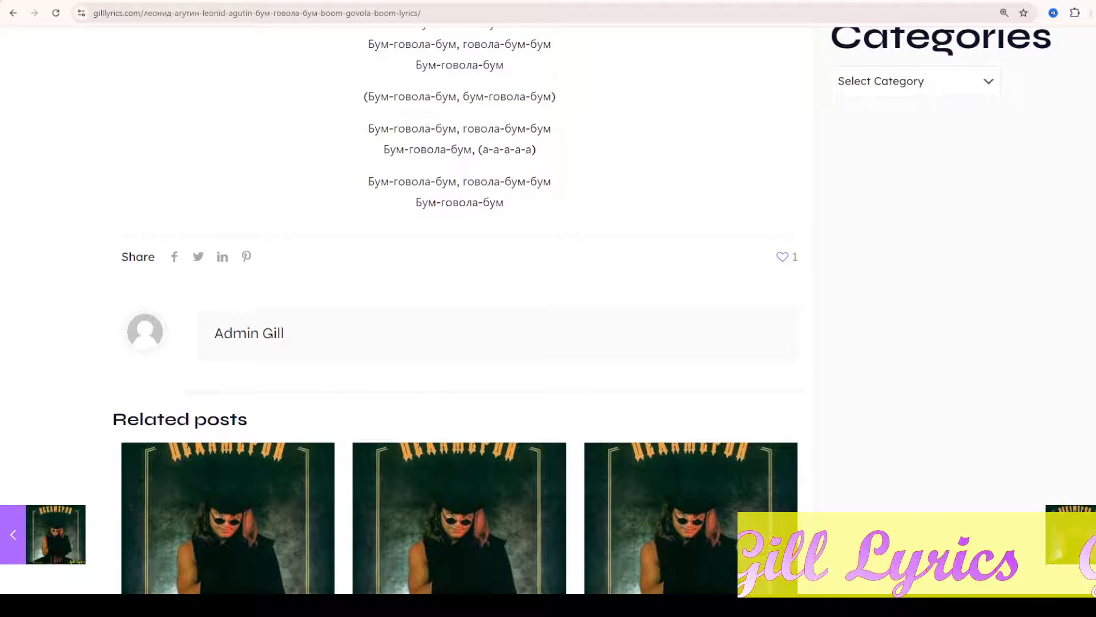
{"action": "scroll", "scroll_direction": "down", "scroll_amount": 3}
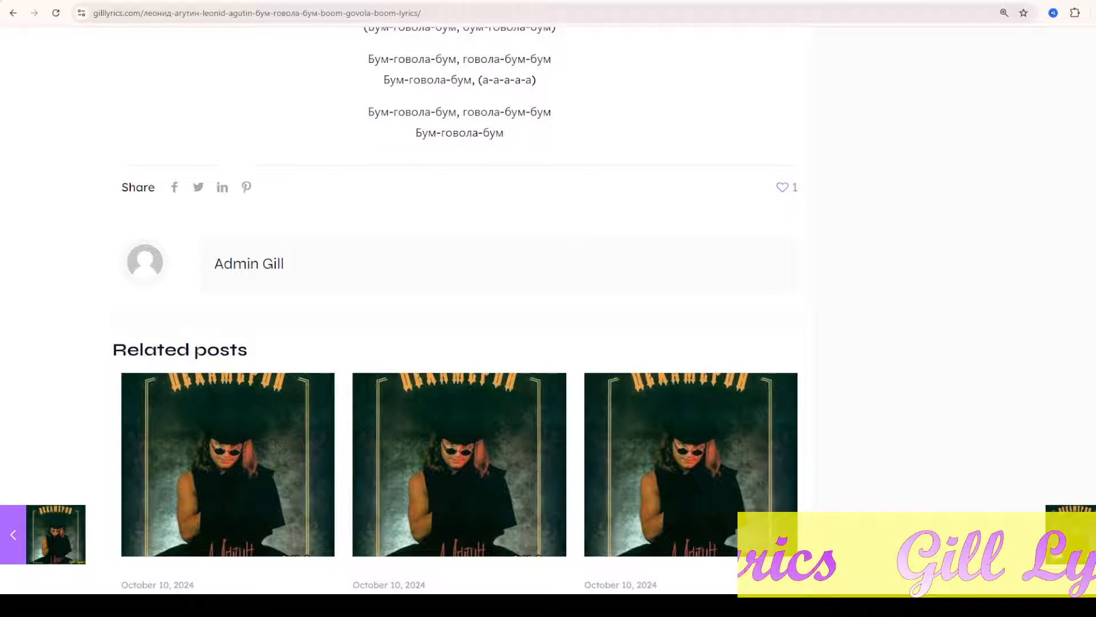
{"action": "scroll", "scroll_direction": "down", "scroll_amount": 3}
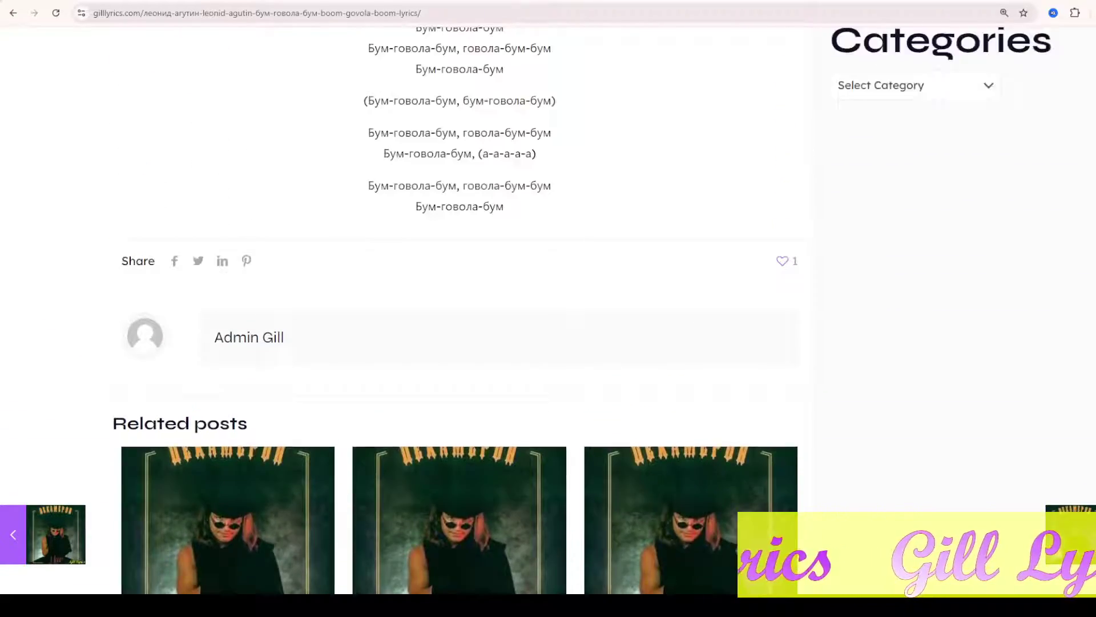
{"action": "scroll", "scroll_direction": "up", "scroll_amount": 3}
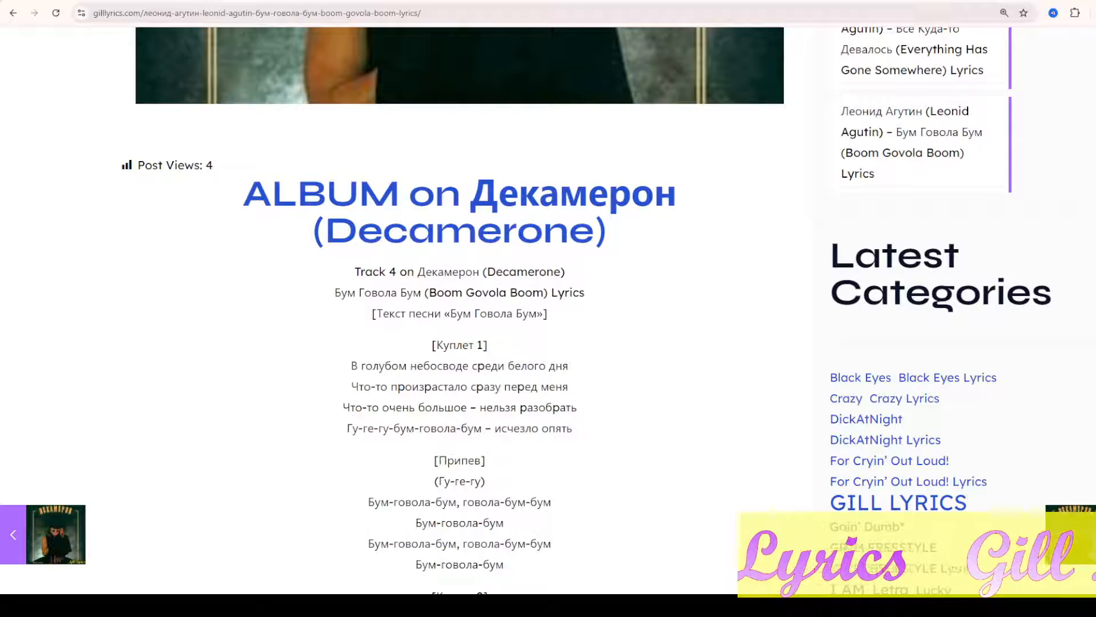
{"action": "scroll", "scroll_direction": "down", "scroll_amount": 3}
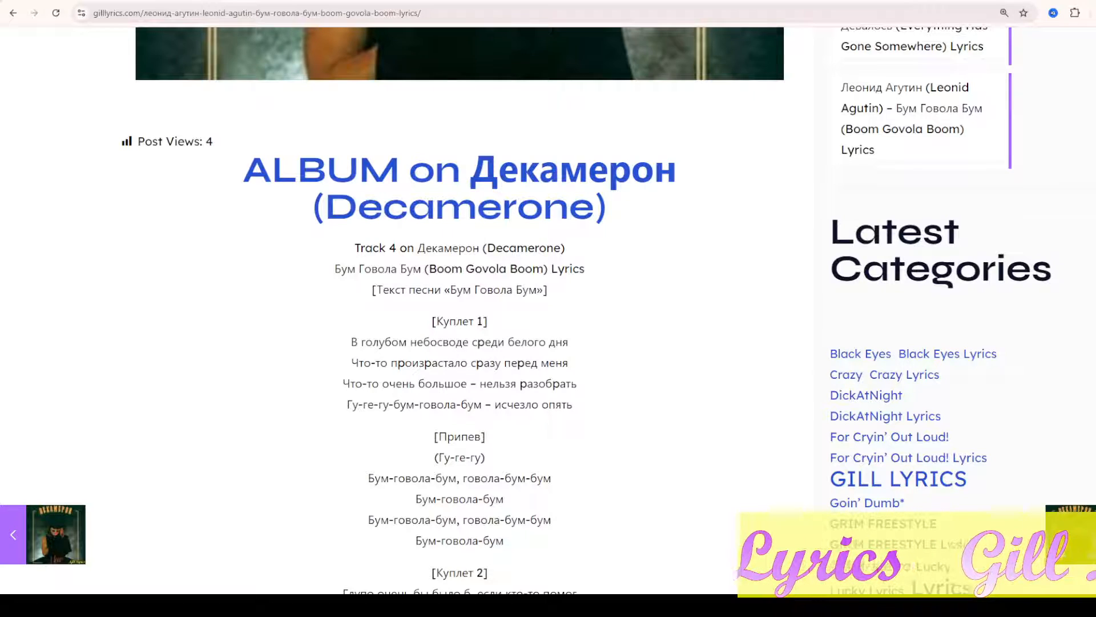
{"action": "scroll", "scroll_direction": "down", "scroll_amount": 3}
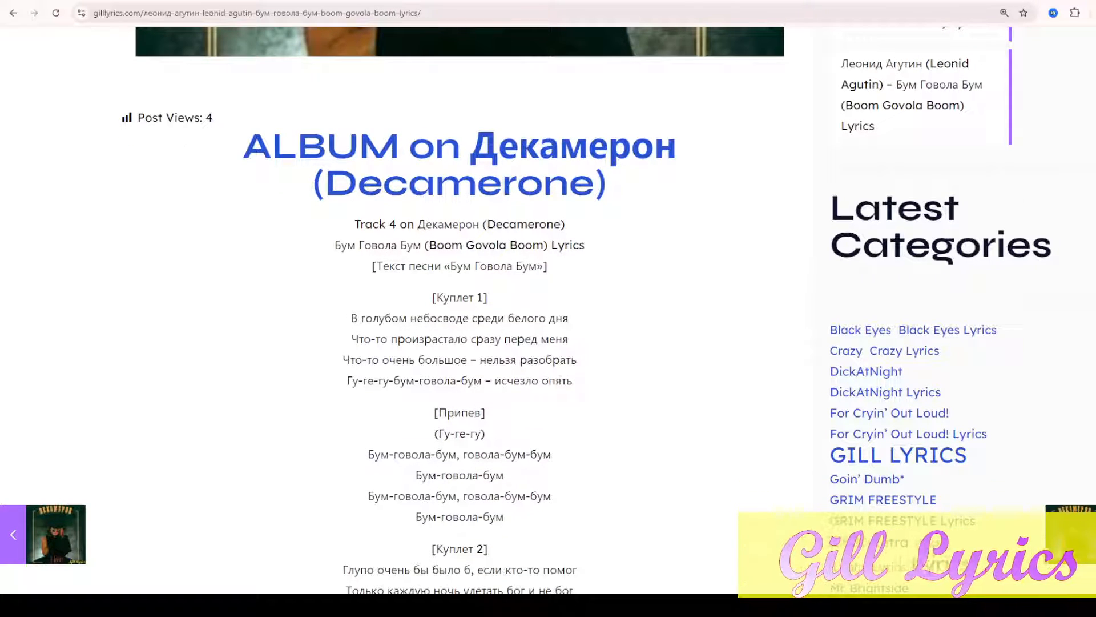
{"action": "scroll", "scroll_direction": "down", "scroll_amount": 3}
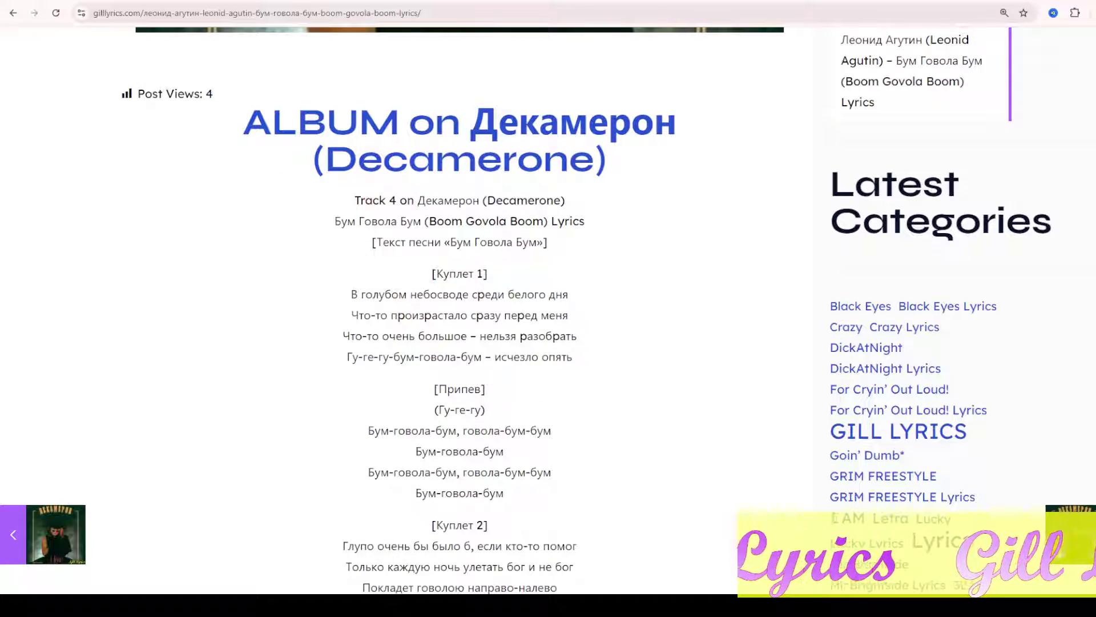
{"action": "scroll", "scroll_direction": "down", "scroll_amount": 3}
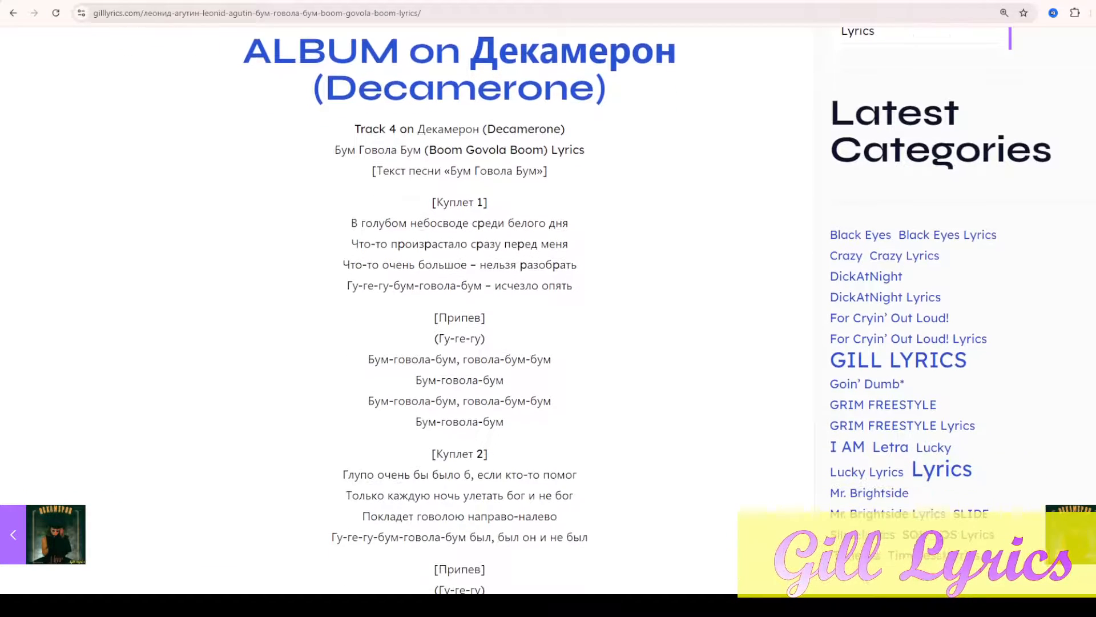
{"action": "scroll", "scroll_direction": "down", "scroll_amount": 3}
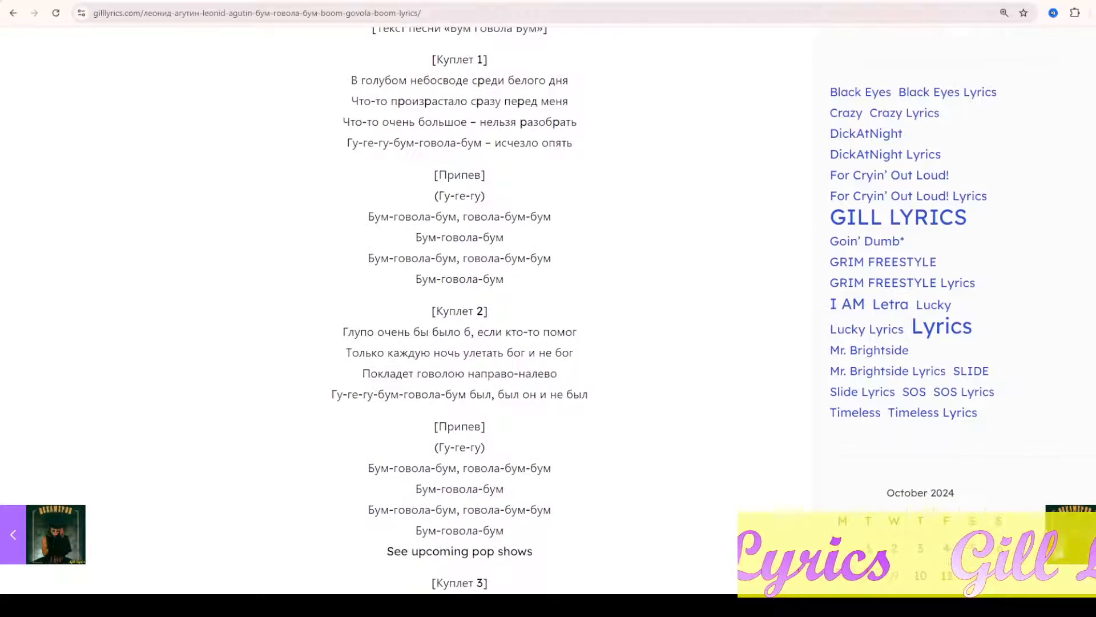
{"action": "scroll", "scroll_direction": "down", "scroll_amount": 3}
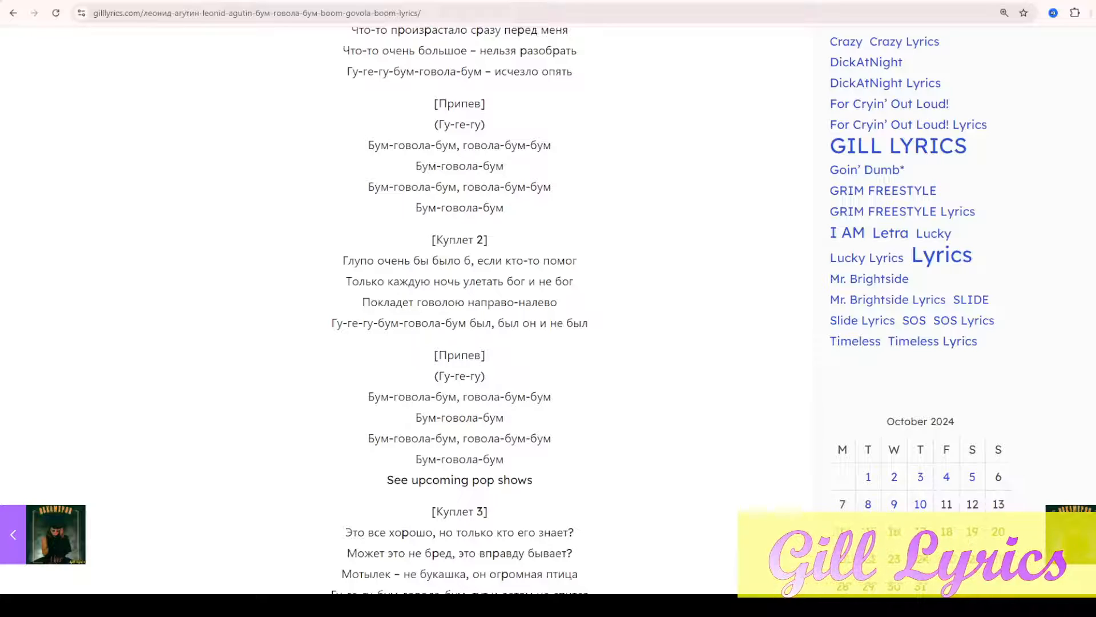
{"action": "scroll", "scroll_direction": "down", "scroll_amount": 3}
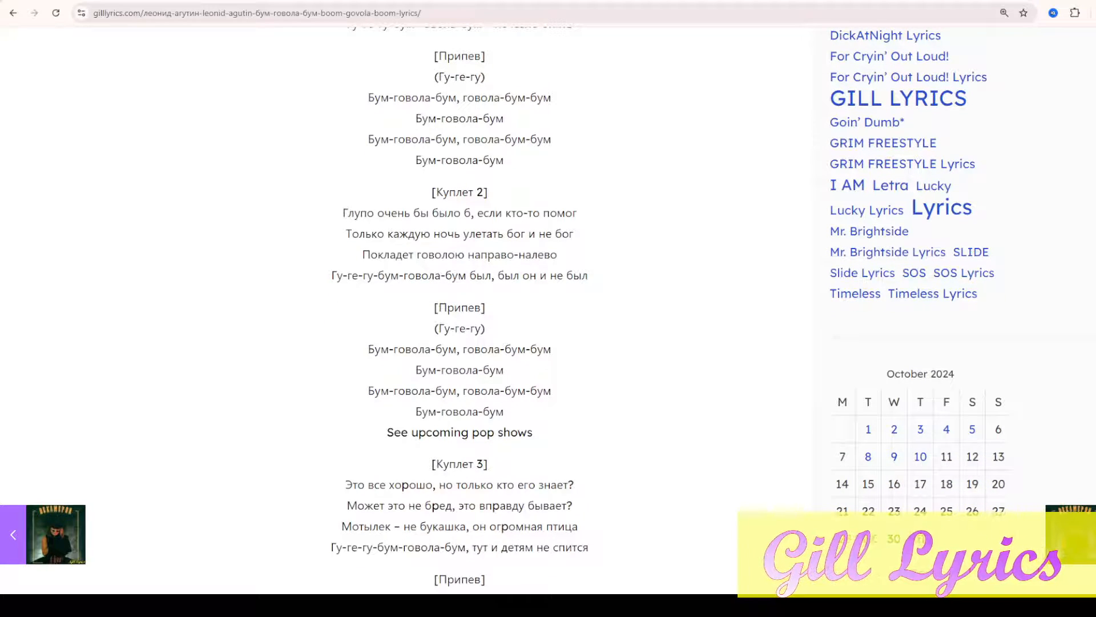
{"action": "scroll", "scroll_direction": "down", "scroll_amount": 3}
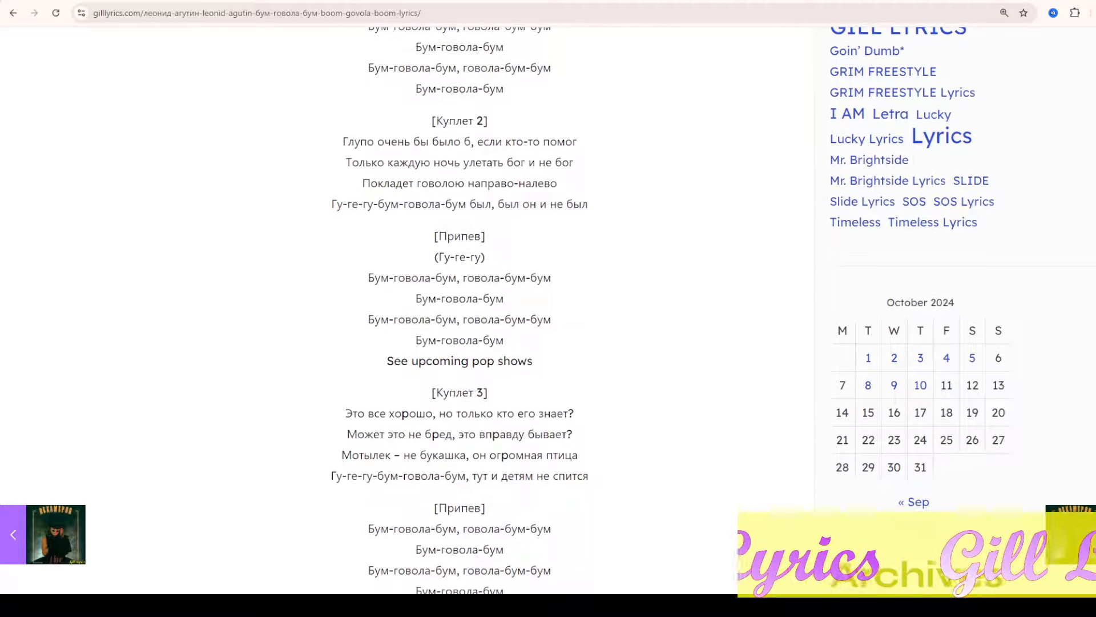
{"action": "scroll", "scroll_direction": "down", "scroll_amount": 3}
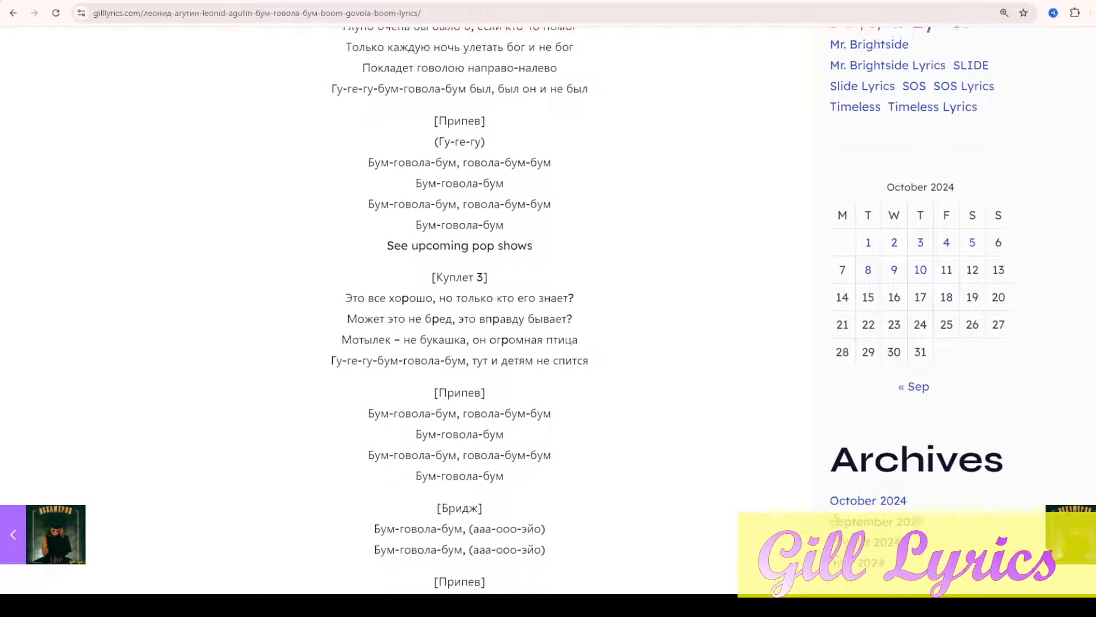
{"action": "scroll", "scroll_direction": "down", "scroll_amount": 3}
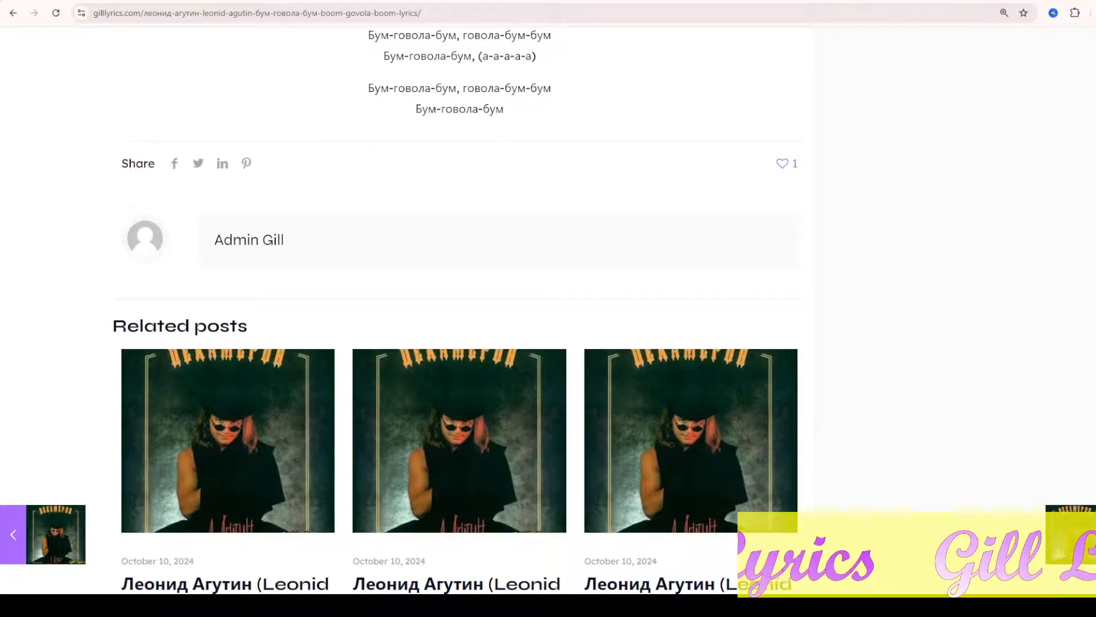